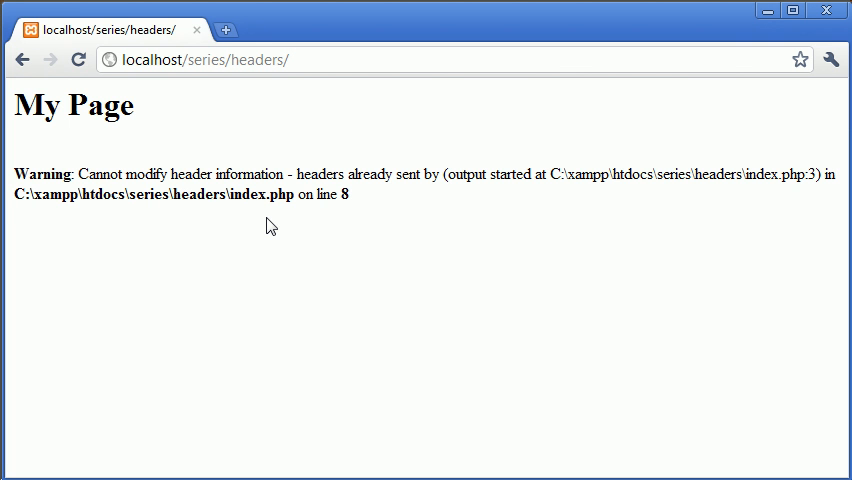
{"action": "mouse_move", "coordinate": [150, 170]}
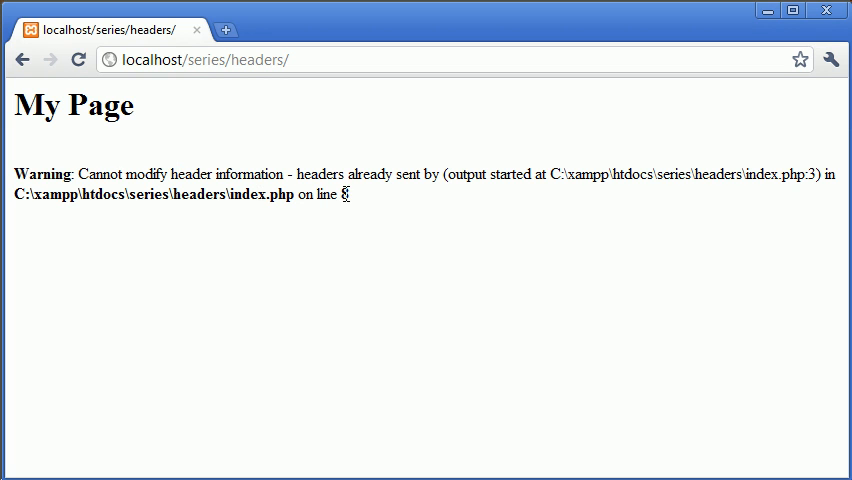
{"action": "mouse_move", "coordinate": [626, 231]}
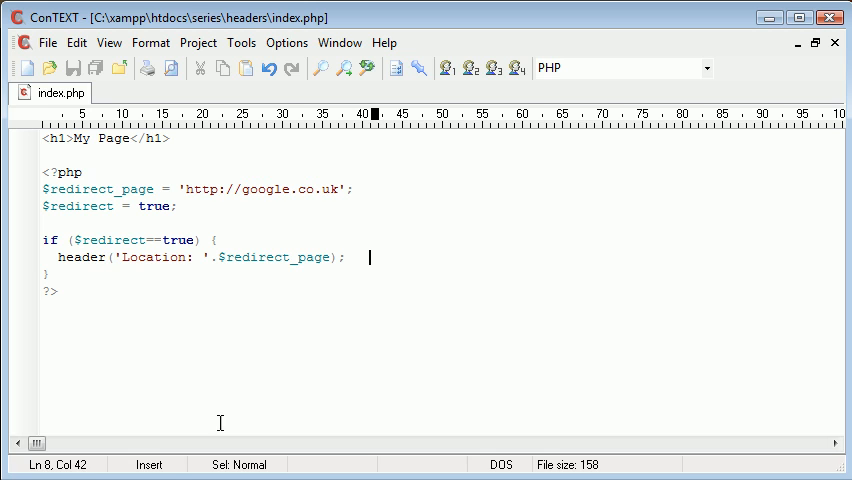
{"action": "left_click", "coordinate": [120, 257]}
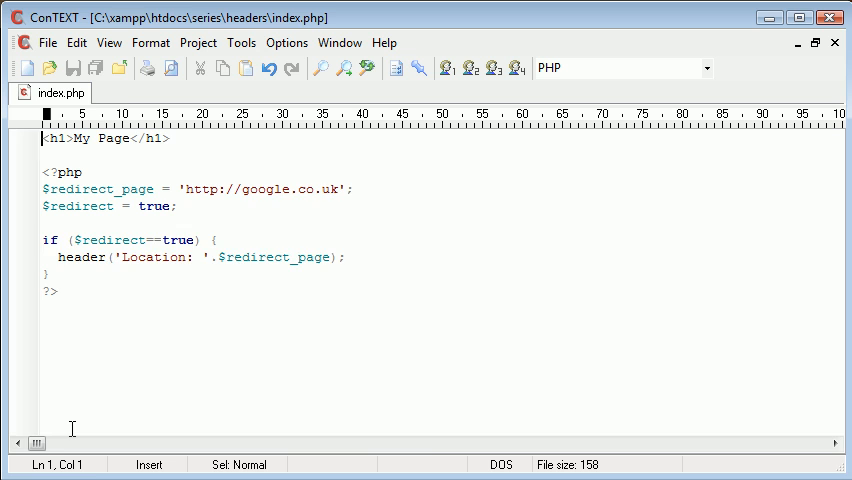
- Add '<?php ob_start(); ?>' as a single line above the <h1> heading in index.php
{"action": "type", "text": "<?php"}
{"action": "type", "text": "?>"}
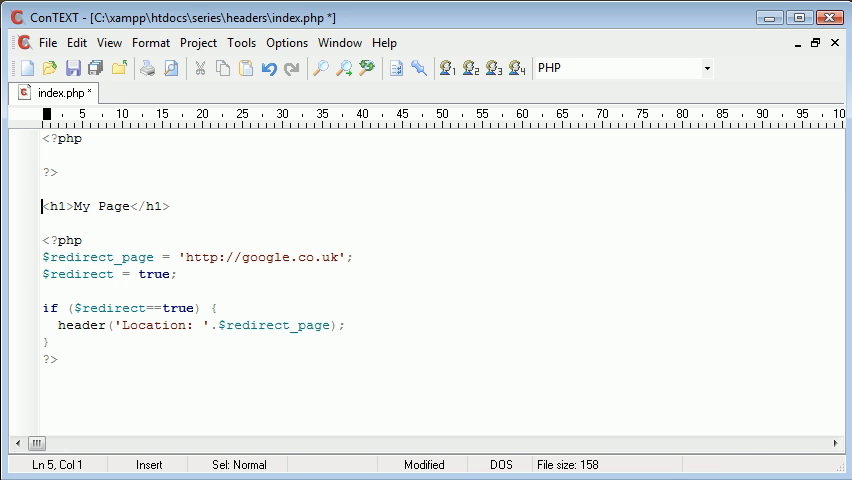
{"action": "left_click_drag", "start_coordinate": [44, 240], "coordinate": [44, 343]}
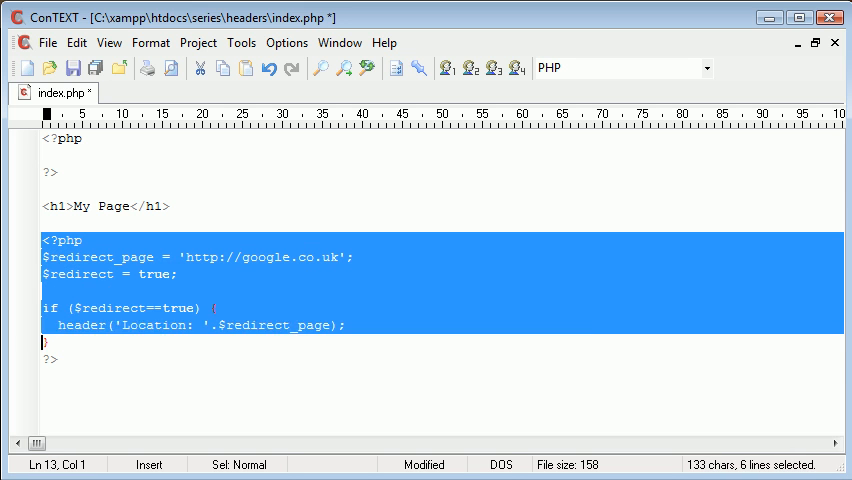
{"action": "left_click", "coordinate": [45, 308]}
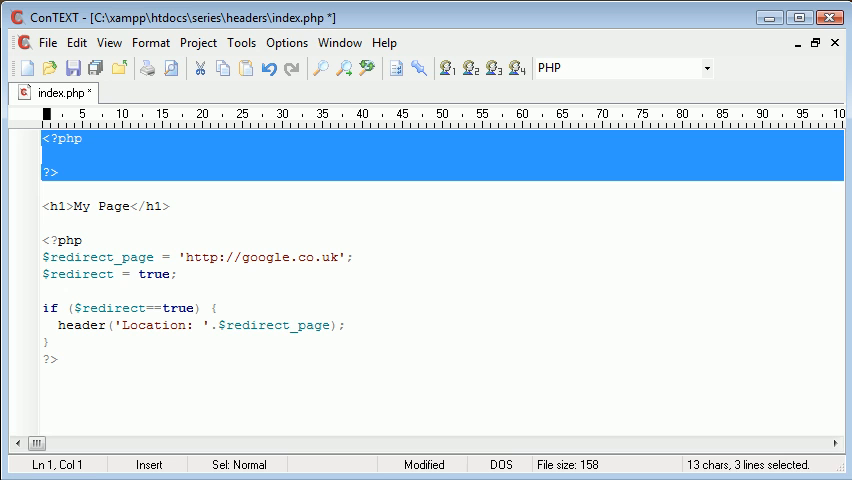
{"action": "type", "text": "ob"}
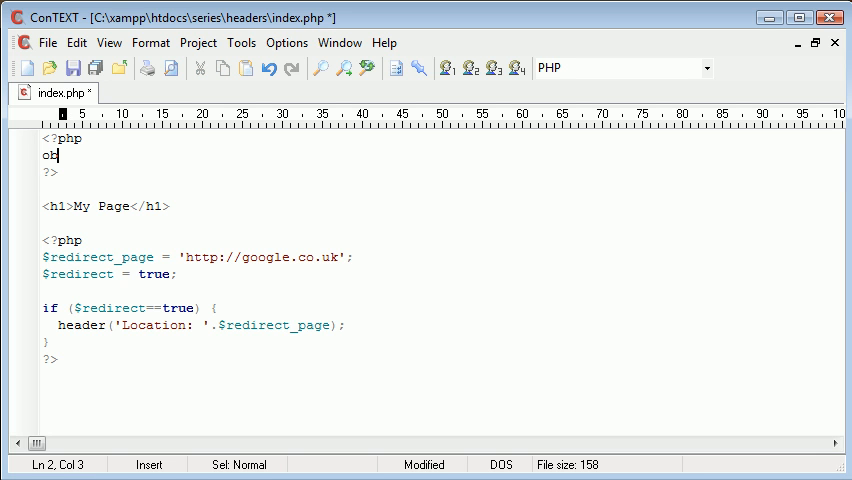
{"action": "type", "text": "_start();"}
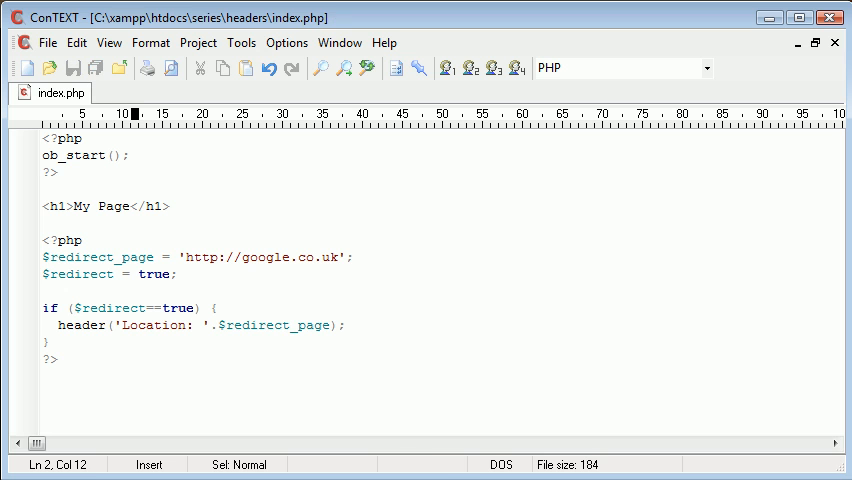
{"action": "left_click", "coordinate": [40, 172]}
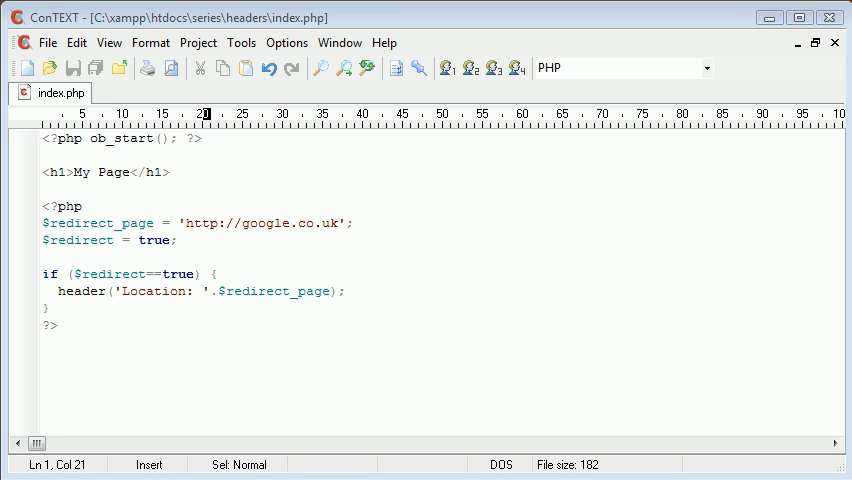
{"action": "mouse_move", "coordinate": [181, 167]}
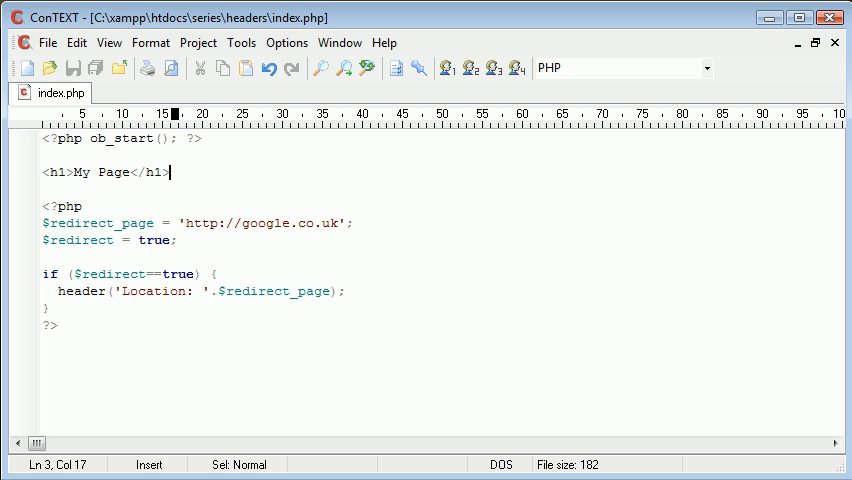
{"action": "mouse_move", "coordinate": [205, 160]}
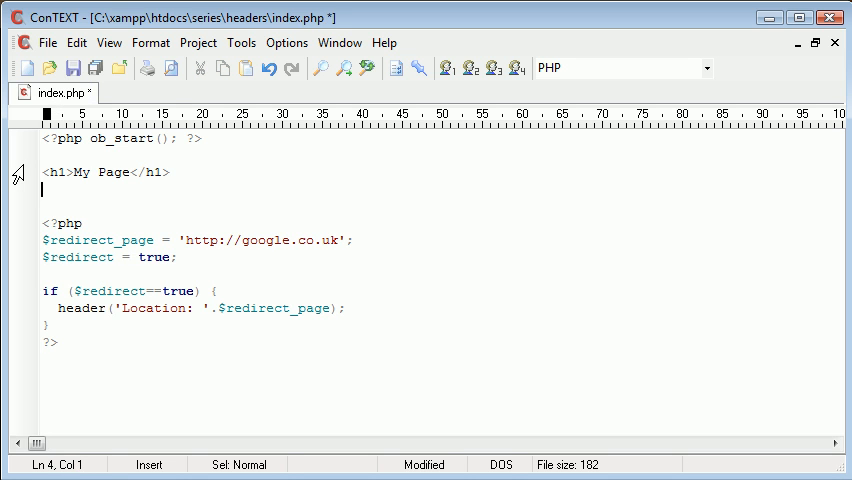
- Type 'This is my page.' below the heading, briefly touching the $redirect value
{"action": "type", "text": "This is my page."}
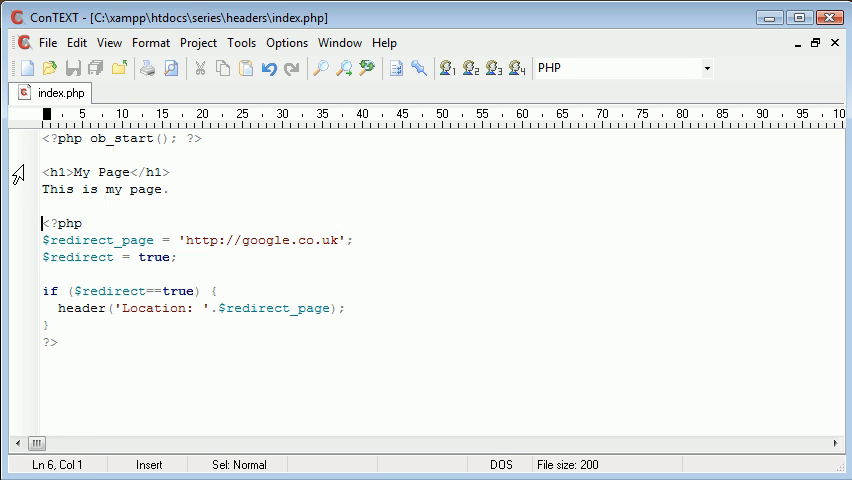
{"action": "left_click", "coordinate": [48, 257]}
{"action": "type", "text": "fals"}
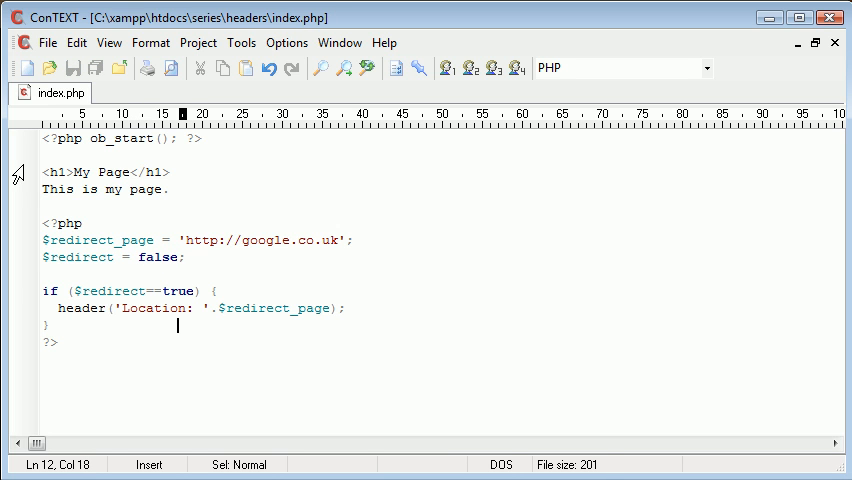
{"action": "key", "text": "Down"}
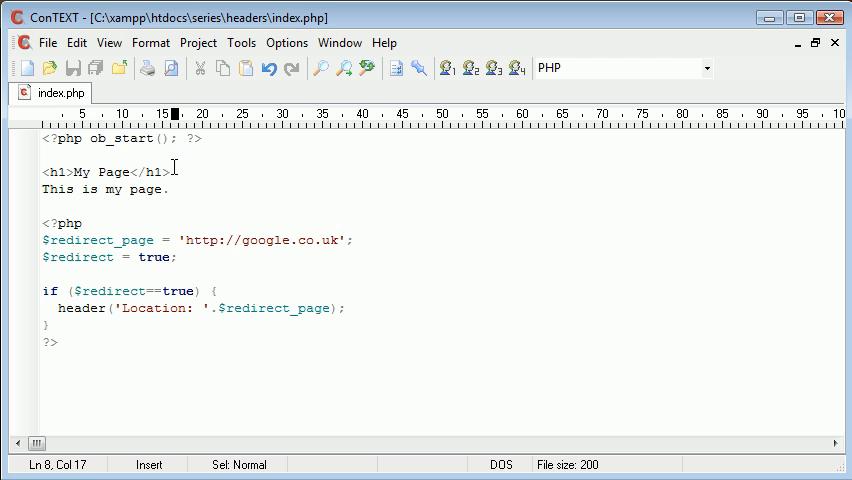
- Load localhost/series/headers in Chrome and retype '<?php ob_start(); ?>' in index.php
{"action": "left_click", "coordinate": [208, 138]}
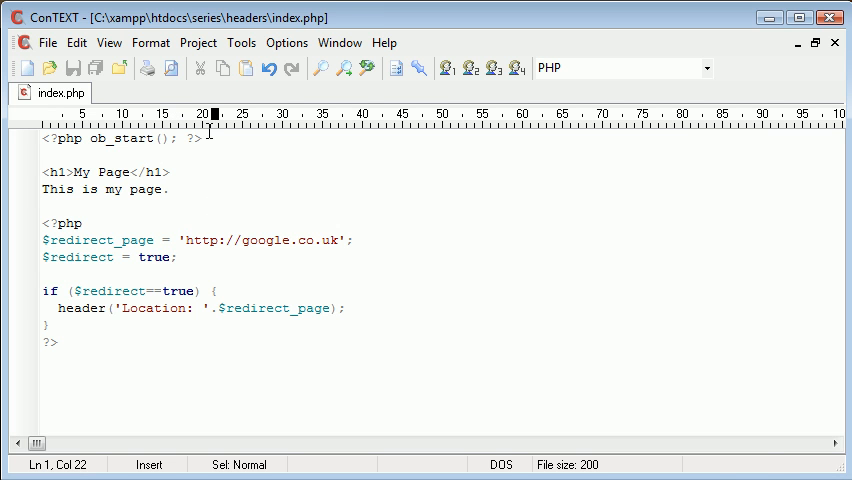
{"action": "key", "text": "Delete"}
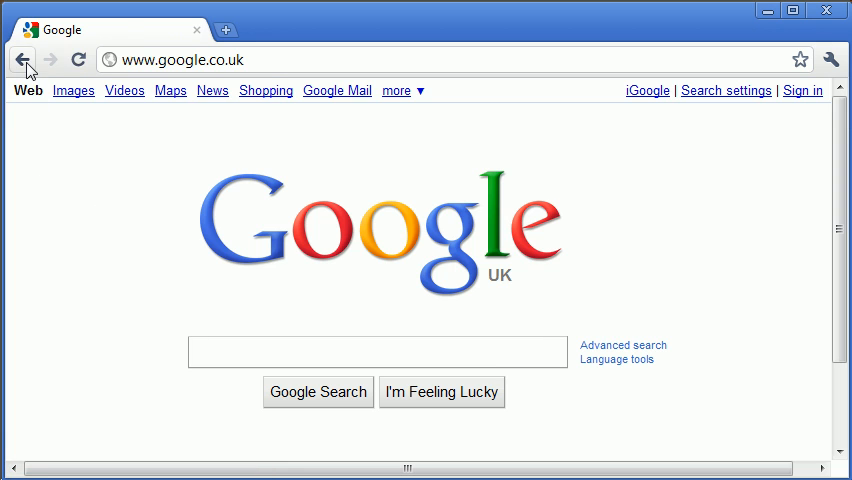
{"action": "type", "text": "localhost/series/header"}
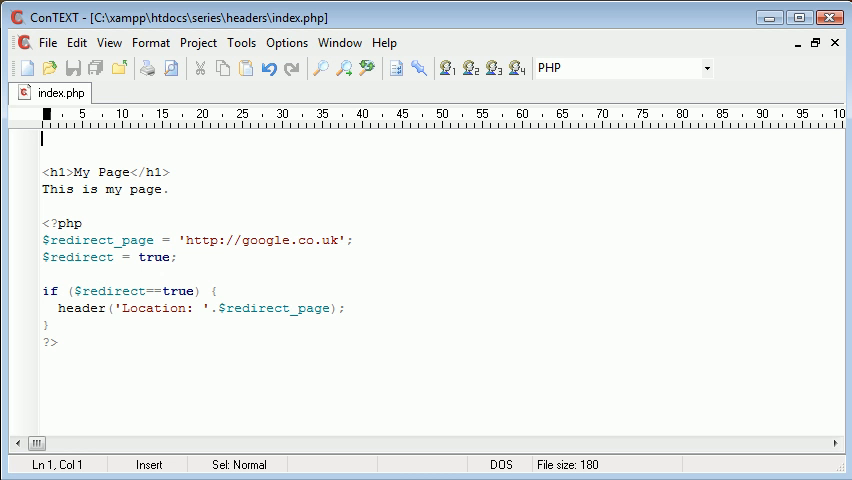
{"action": "type", "text": "<?php ob_start(); ?>"}
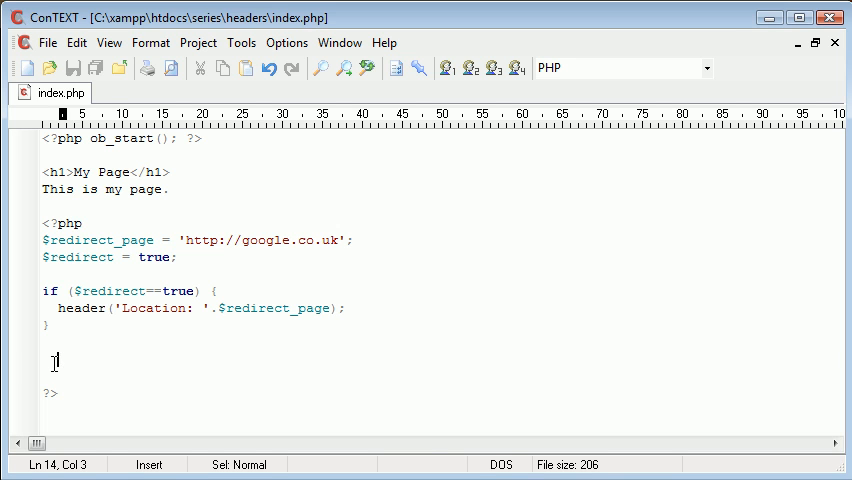
- Type an ob_end_clean call above the closing PHP tag, then return to index.php
{"action": "type", "text": "ob"}
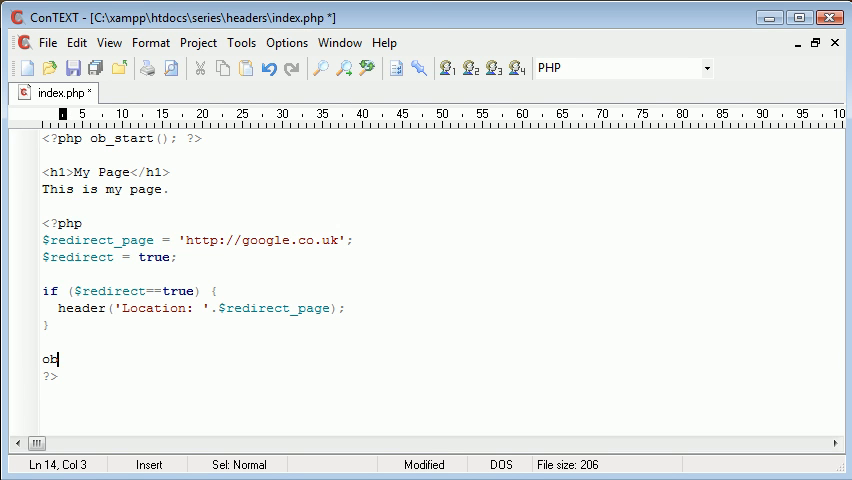
{"action": "type", "text": "_"}
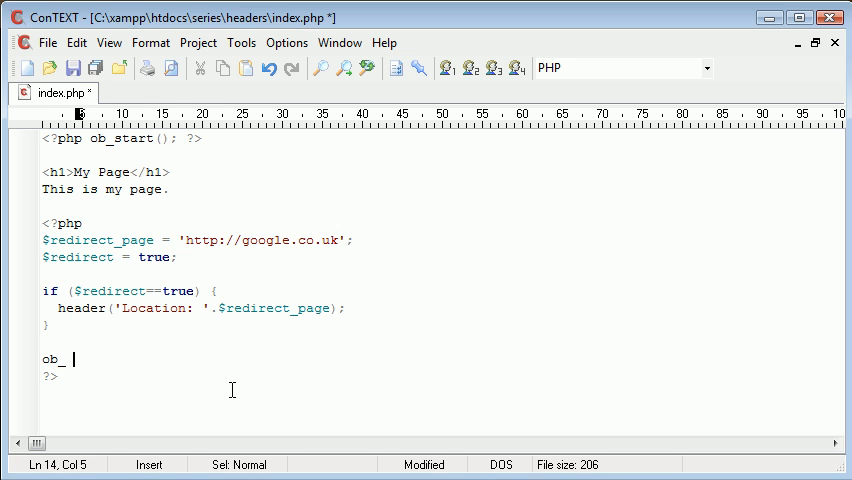
{"action": "type", "text": "end_clesn"}
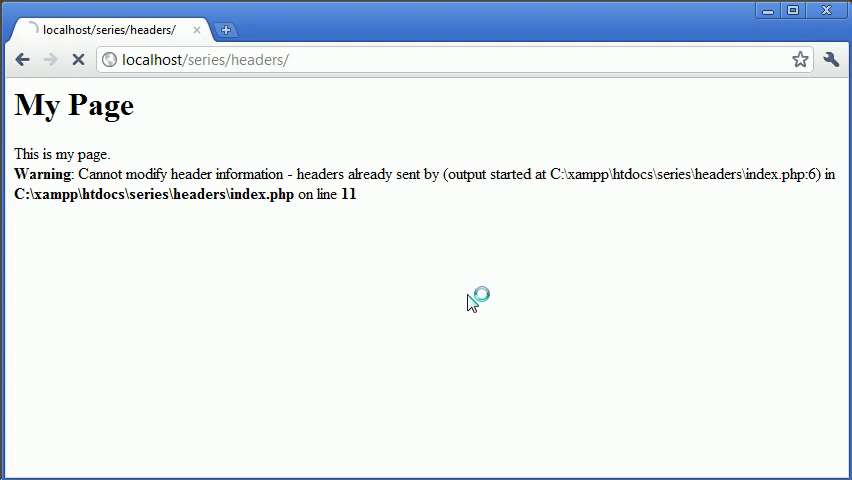
{"action": "left_click", "coordinate": [22, 59]}
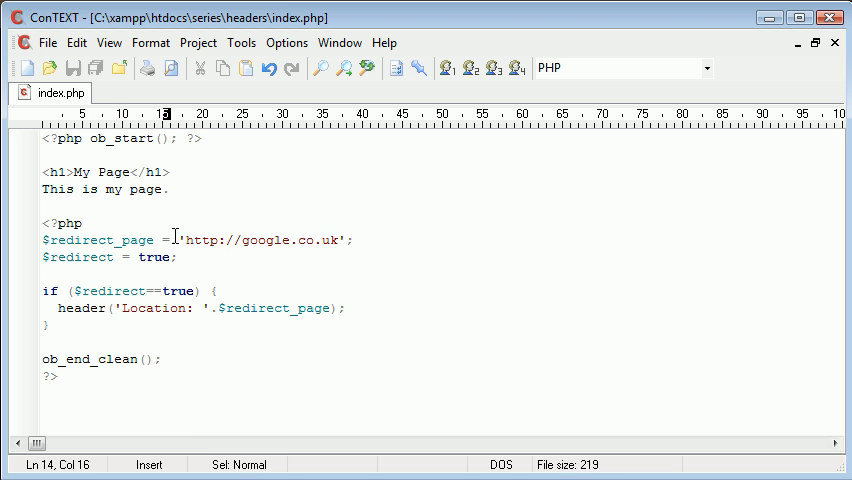
- Change $redirect from true to false
{"action": "type", "text": "false"}
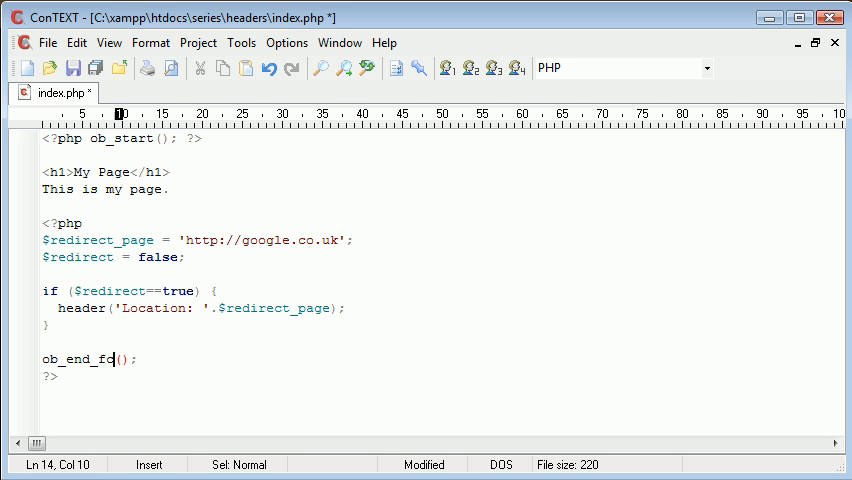
- Retype the buffer-ending call as ob_end_flush() and save
{"action": "type", "text": "lean"}
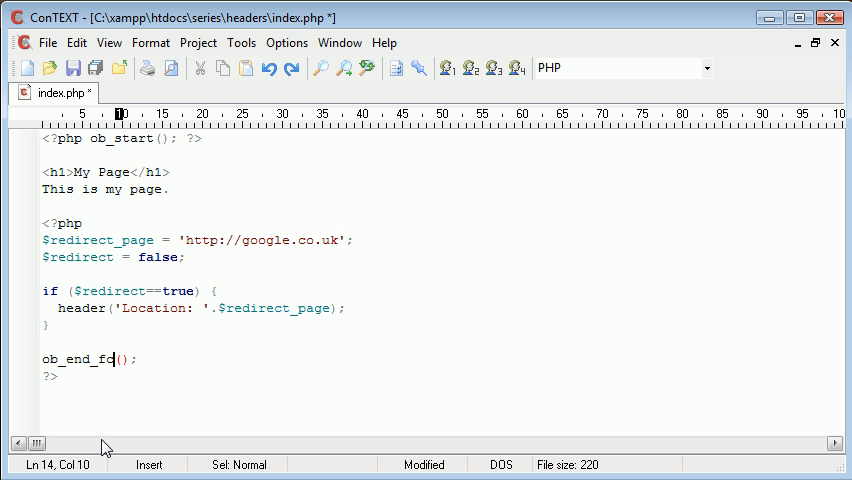
{"action": "key", "text": "BackSpace"}
{"action": "type", "text": "lush"}
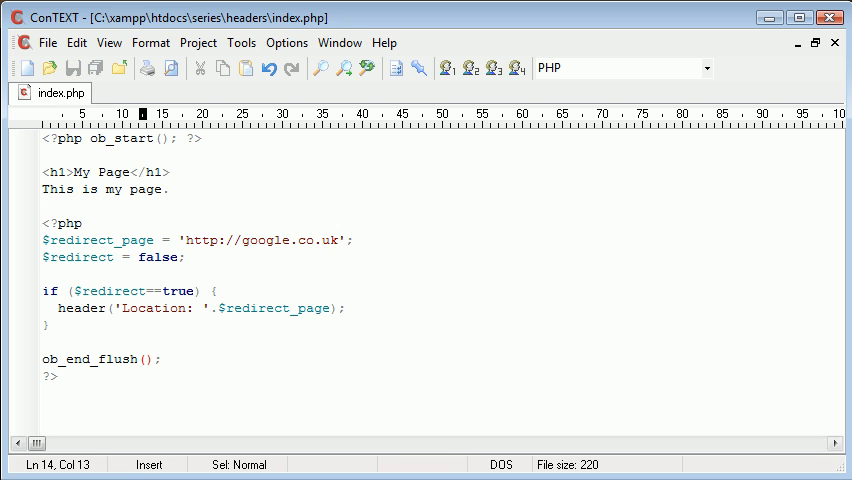
{"action": "mouse_move", "coordinate": [175, 195]}
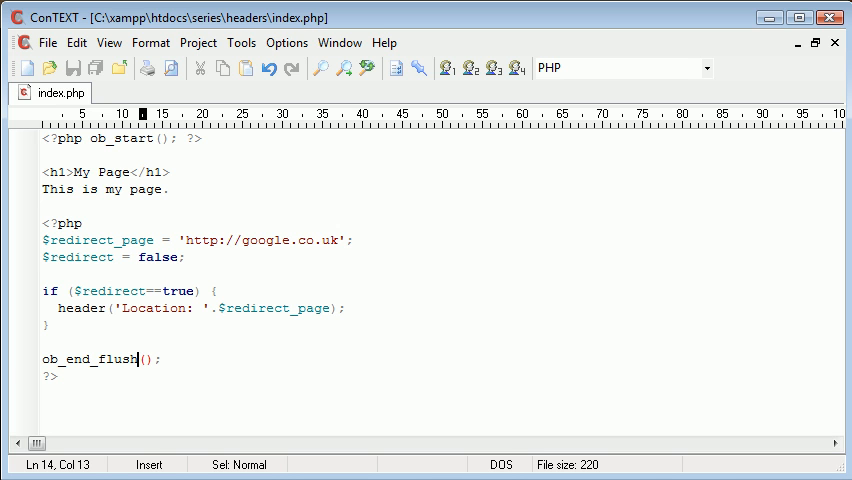
{"action": "mouse_move", "coordinate": [168, 247]}
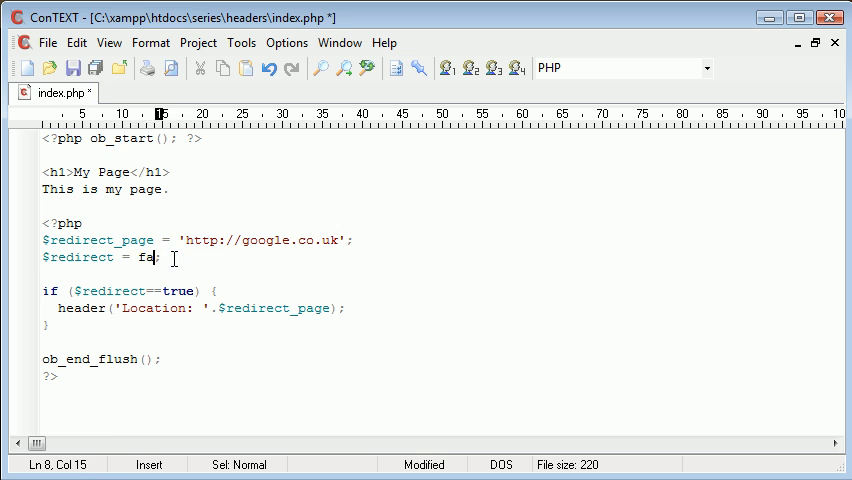
- Set $redirect to true and start replacing the redirect address with 'inde'
{"action": "type", "text": "tru"}
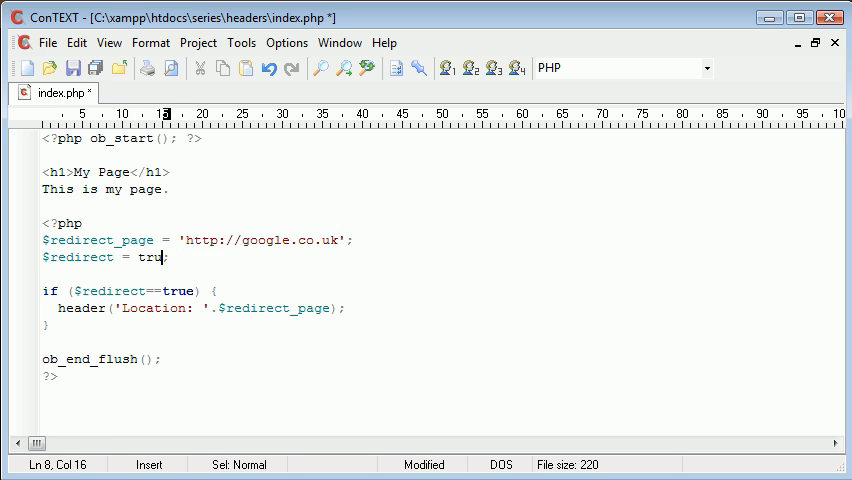
{"action": "type", "text": "e"}
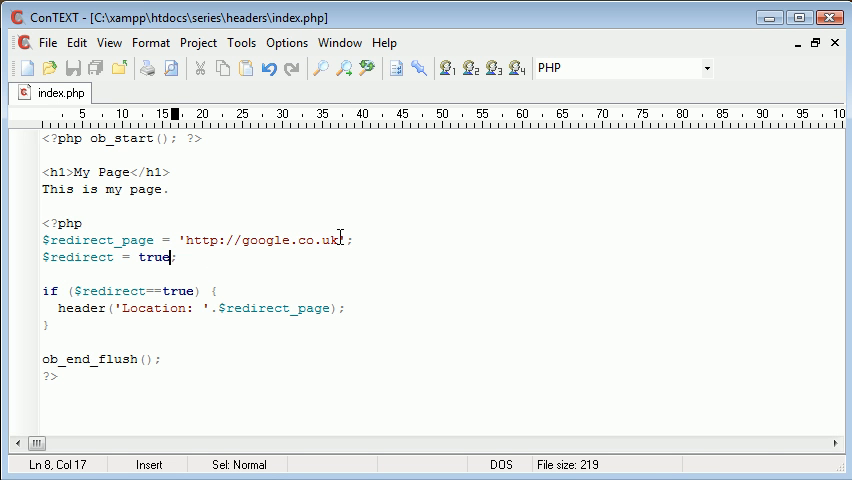
{"action": "type", "text": "inde"}
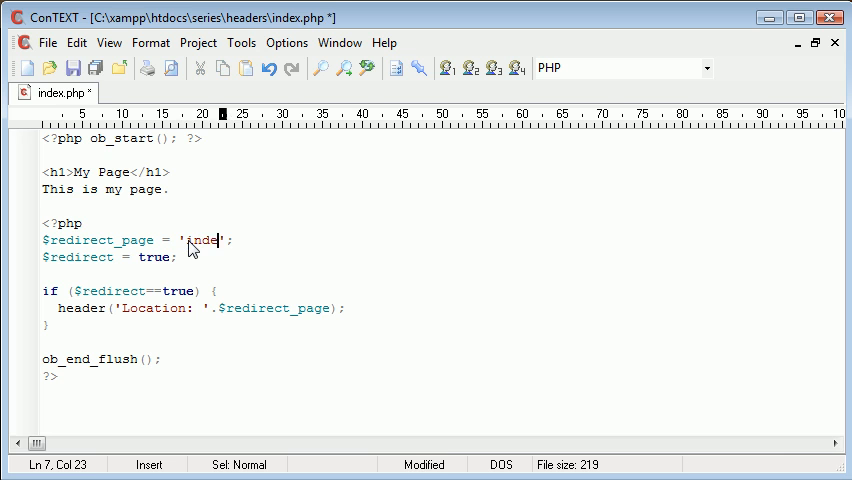